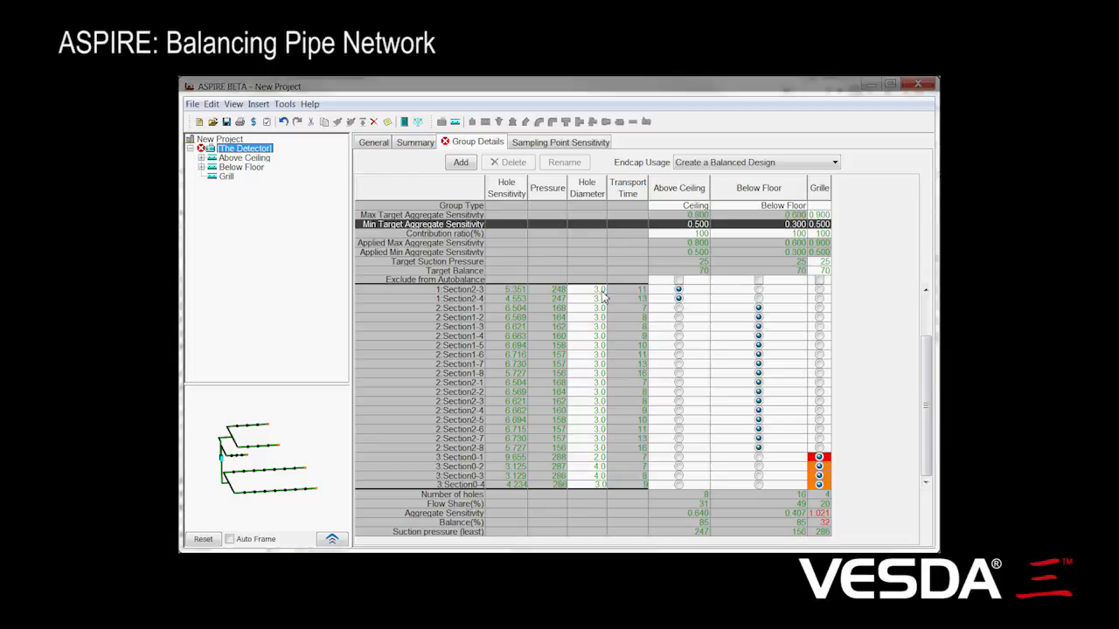
mouse_move(837, 271)
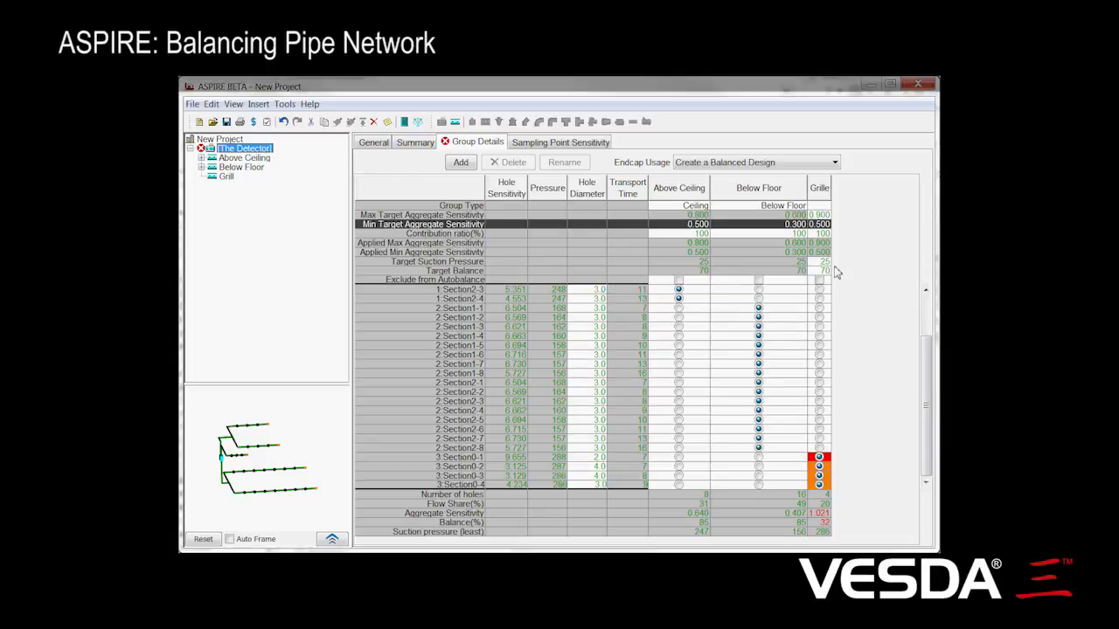
mouse_move(847, 270)
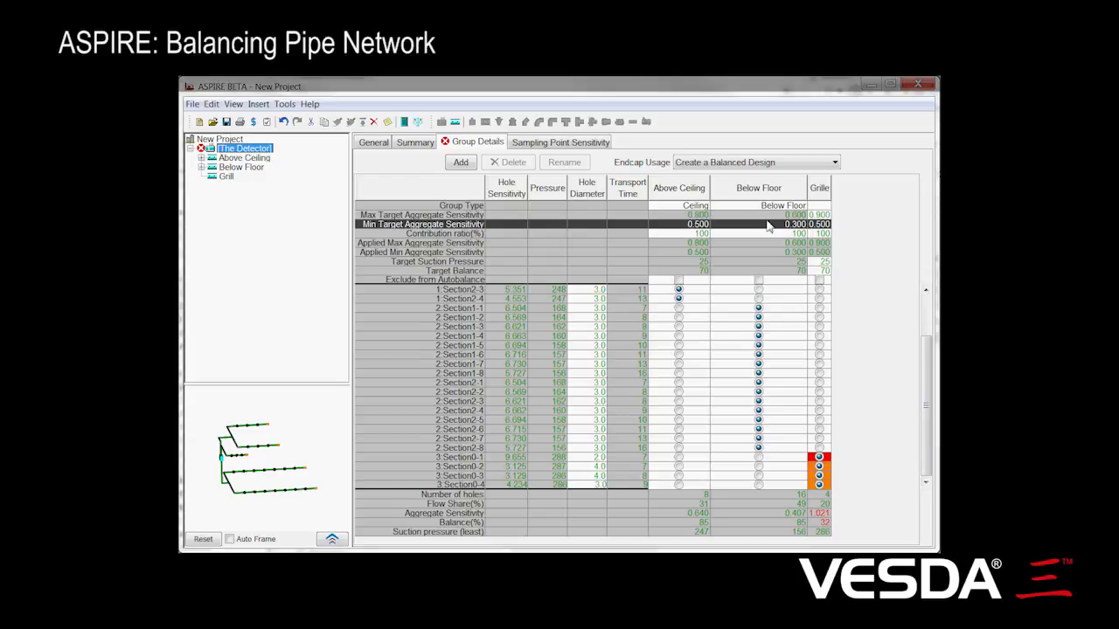
mouse_move(904, 300)
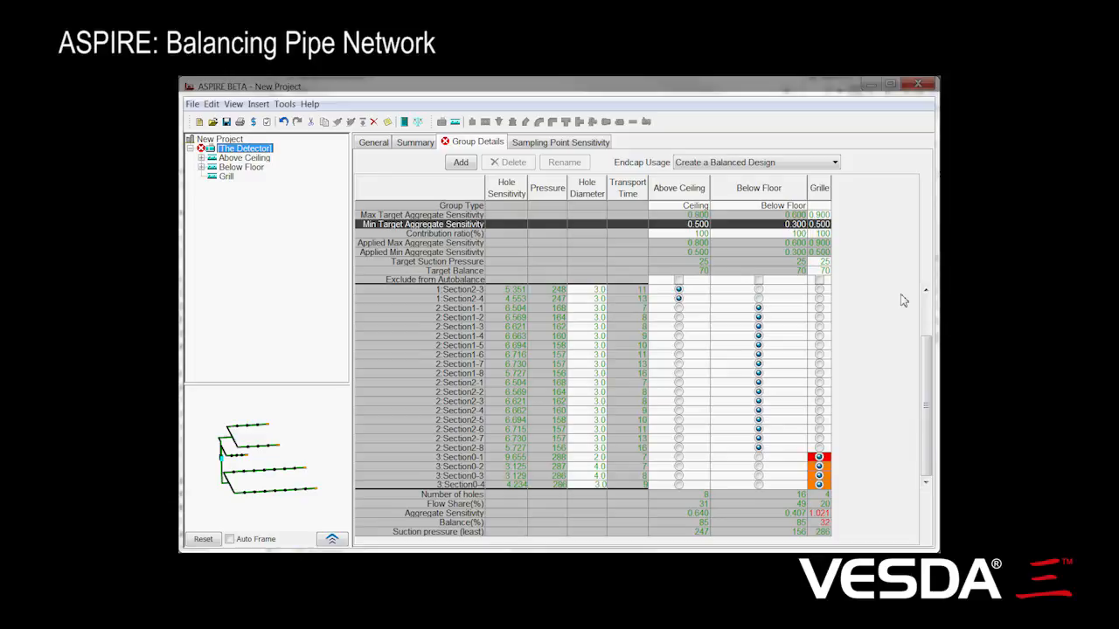
mouse_move(882, 317)
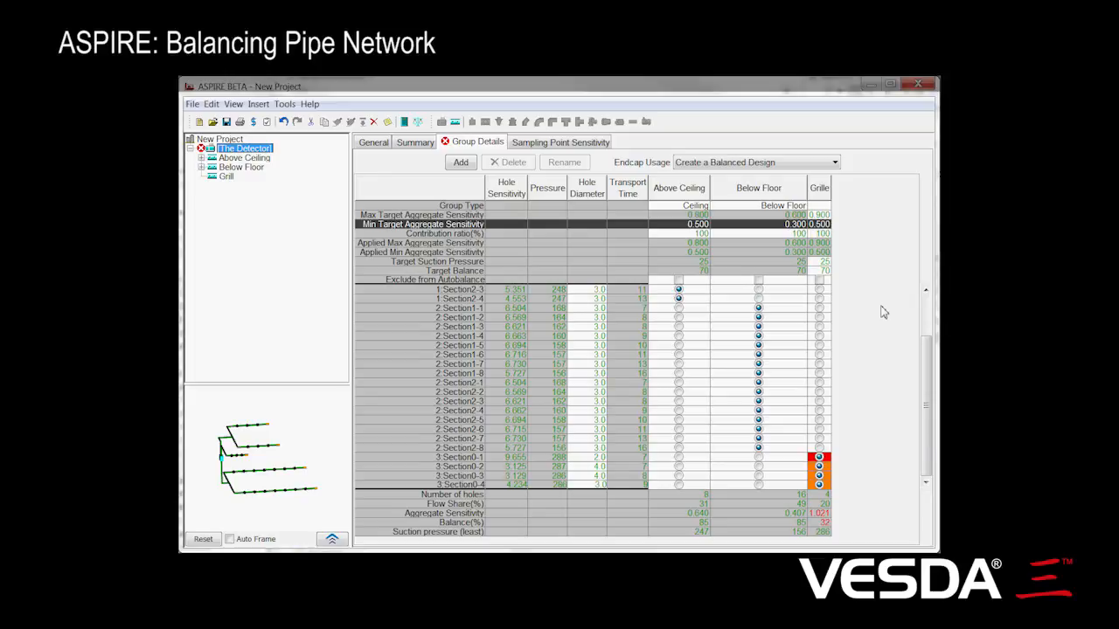
mouse_move(887, 344)
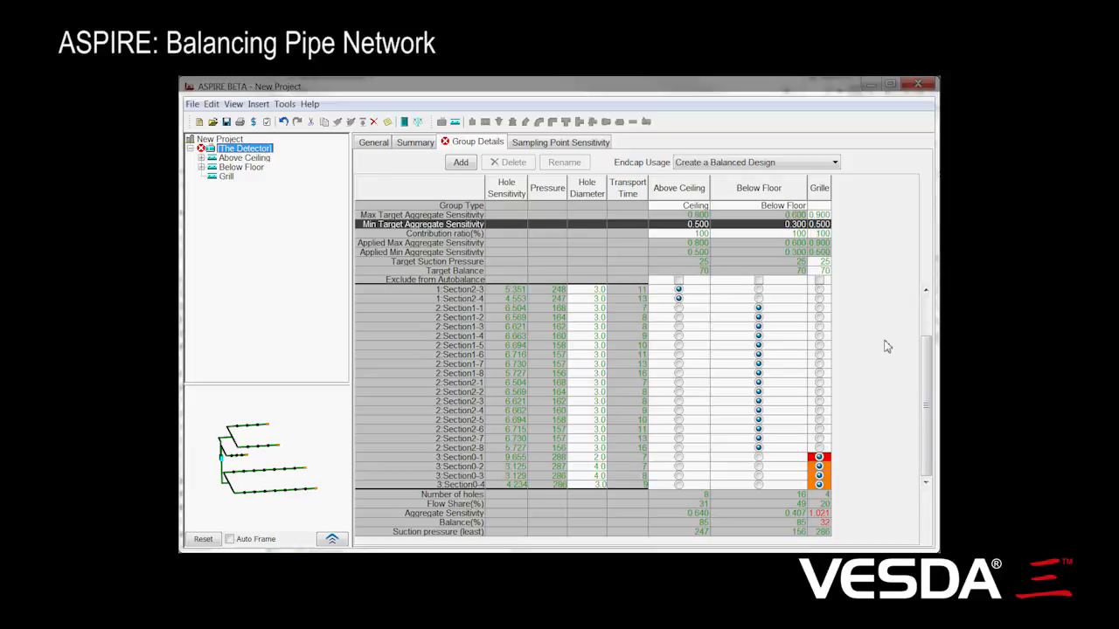
mouse_move(506, 310)
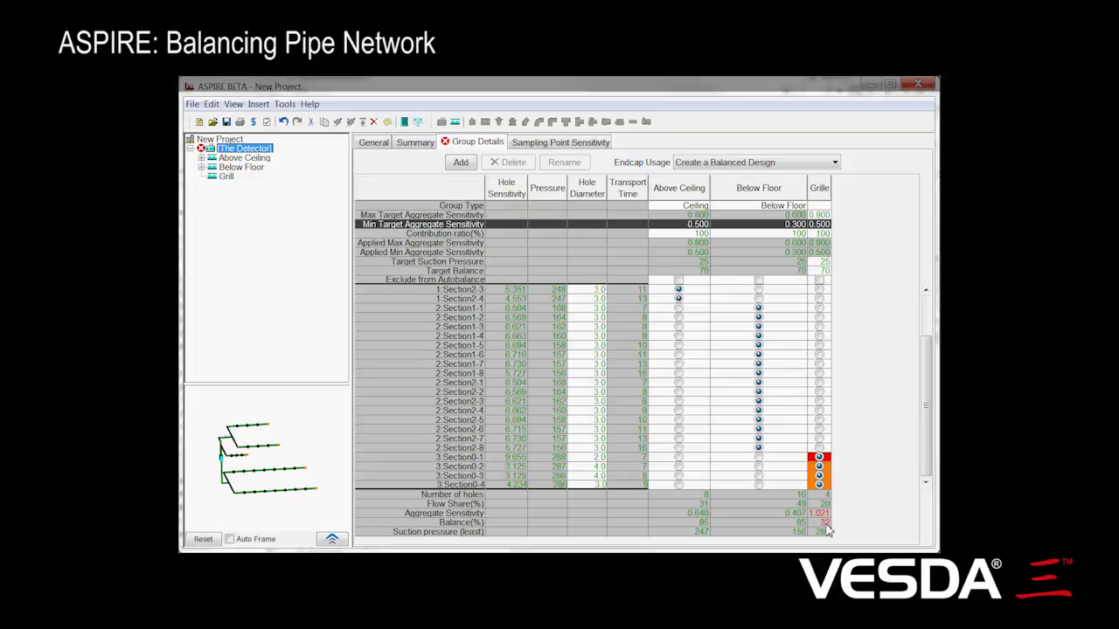
mouse_move(828, 275)
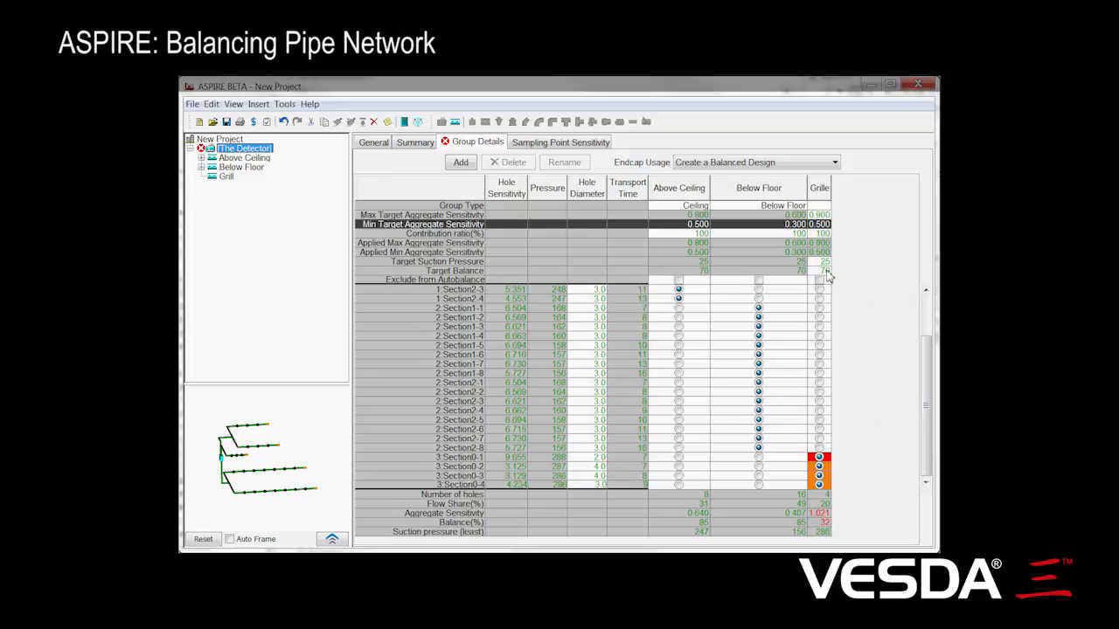
mouse_move(825, 273)
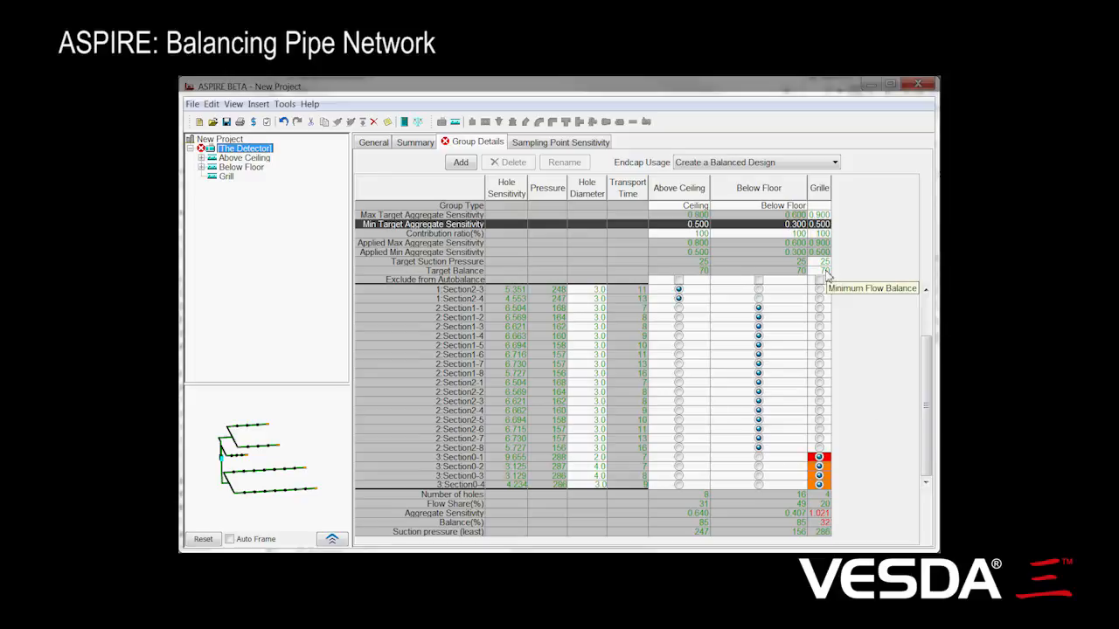
mouse_move(842, 275)
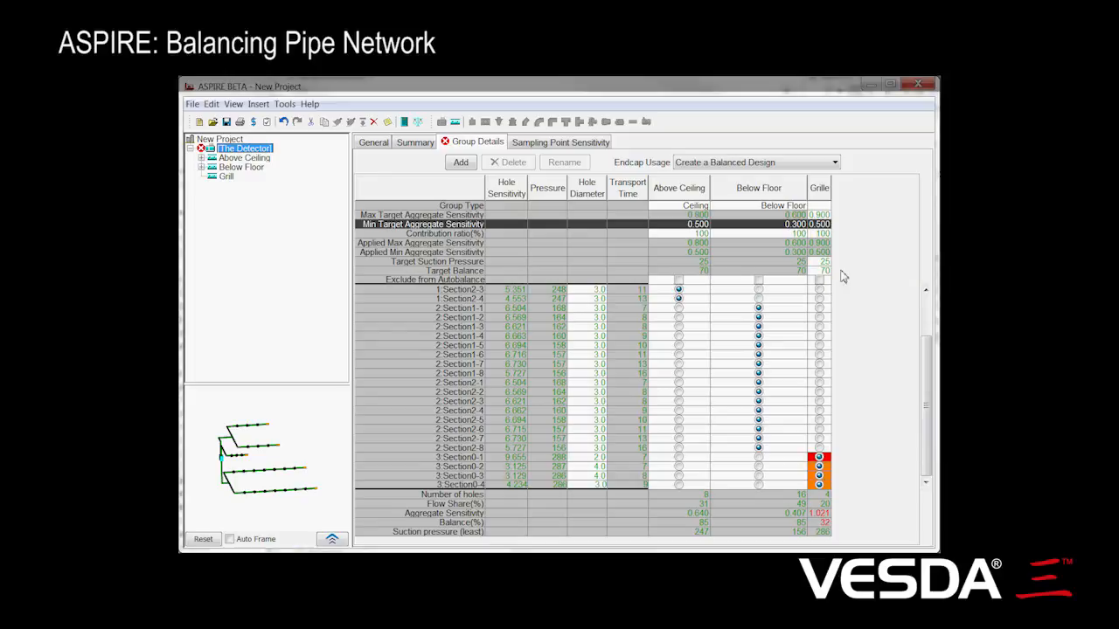
mouse_move(859, 518)
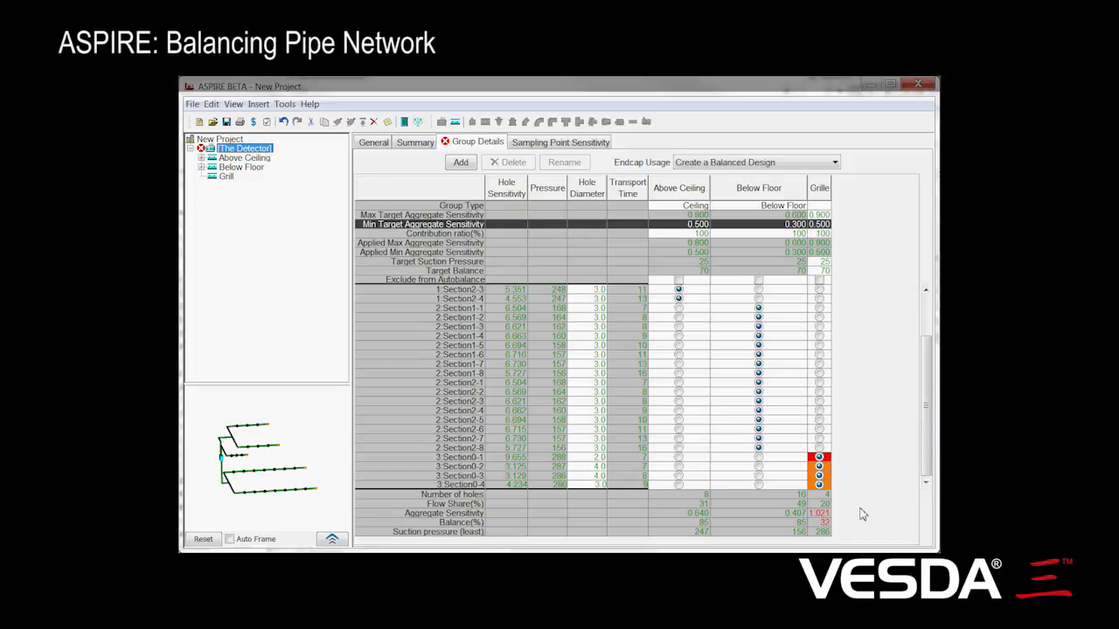
mouse_move(831, 531)
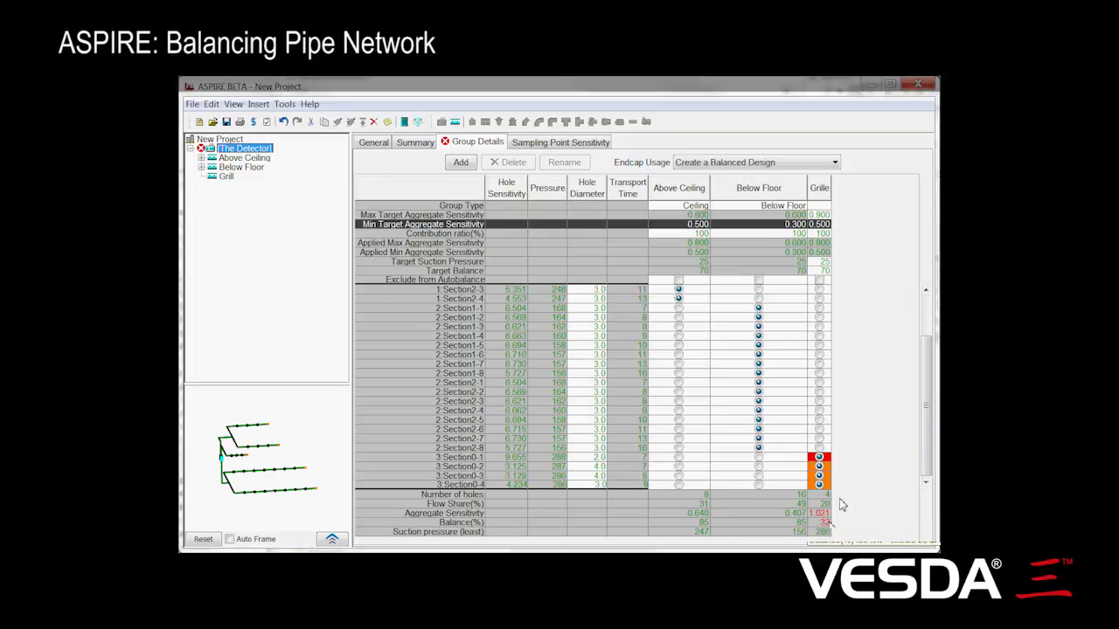
mouse_move(848, 474)
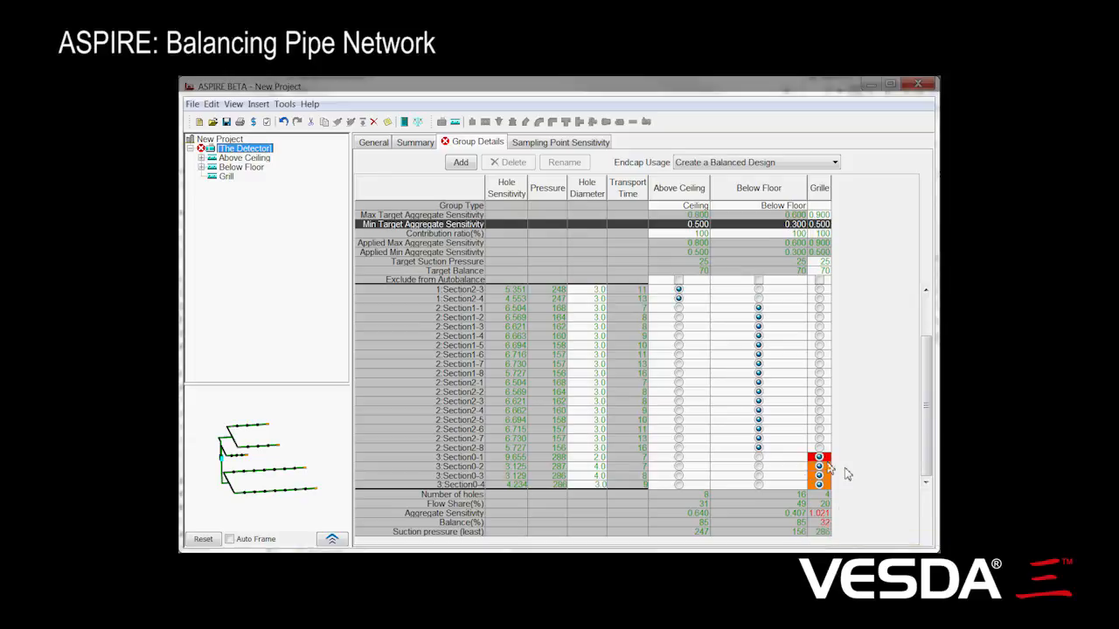
mouse_move(822, 476)
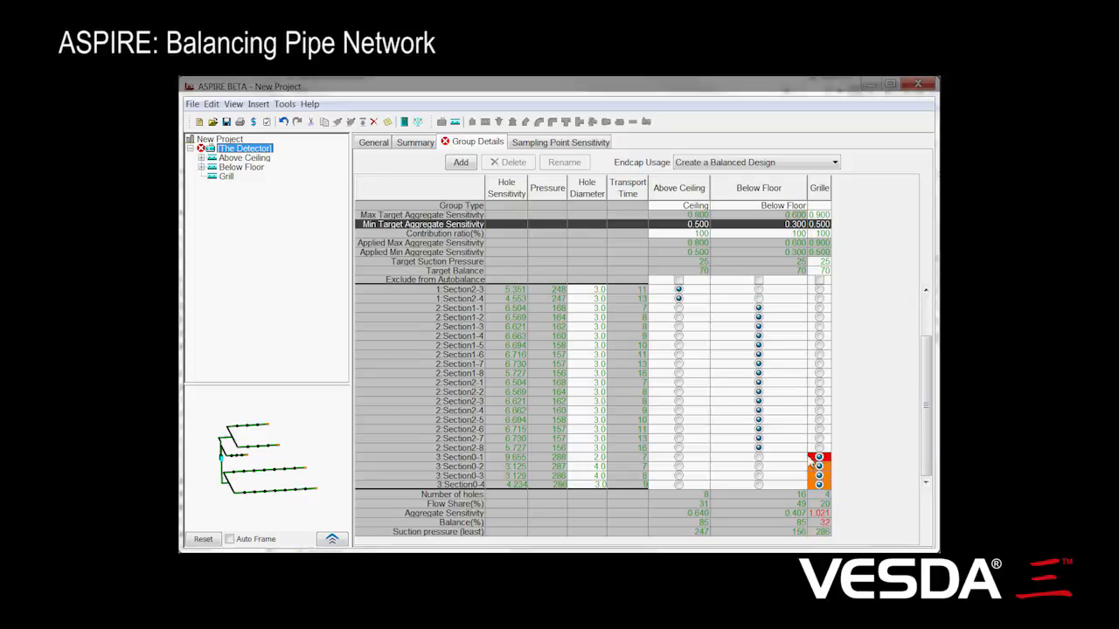
mouse_move(617, 466)
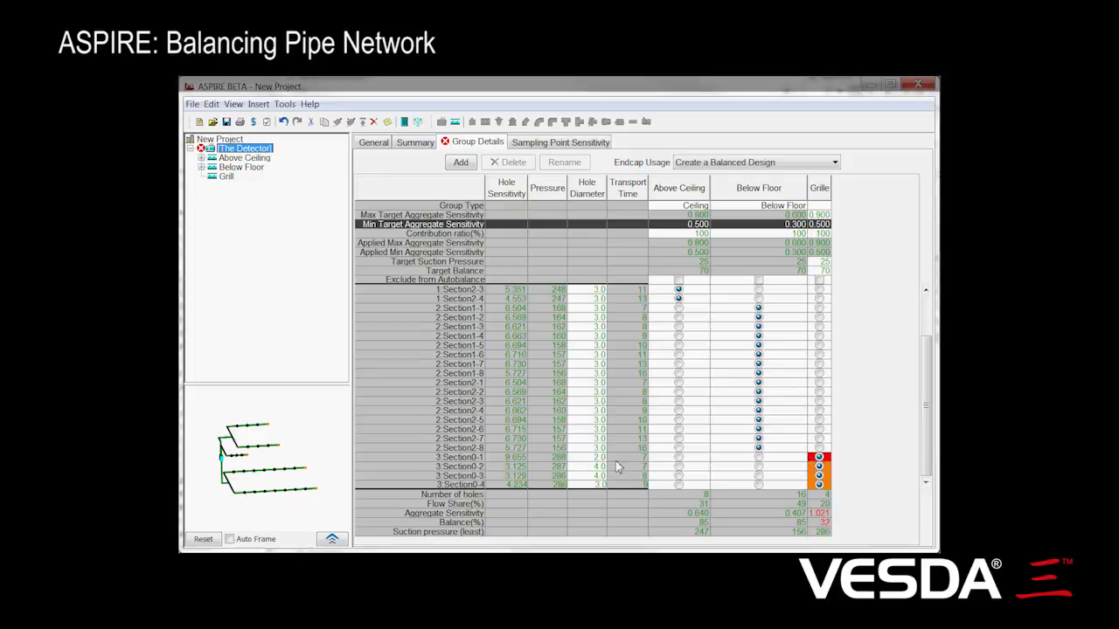
mouse_move(606, 460)
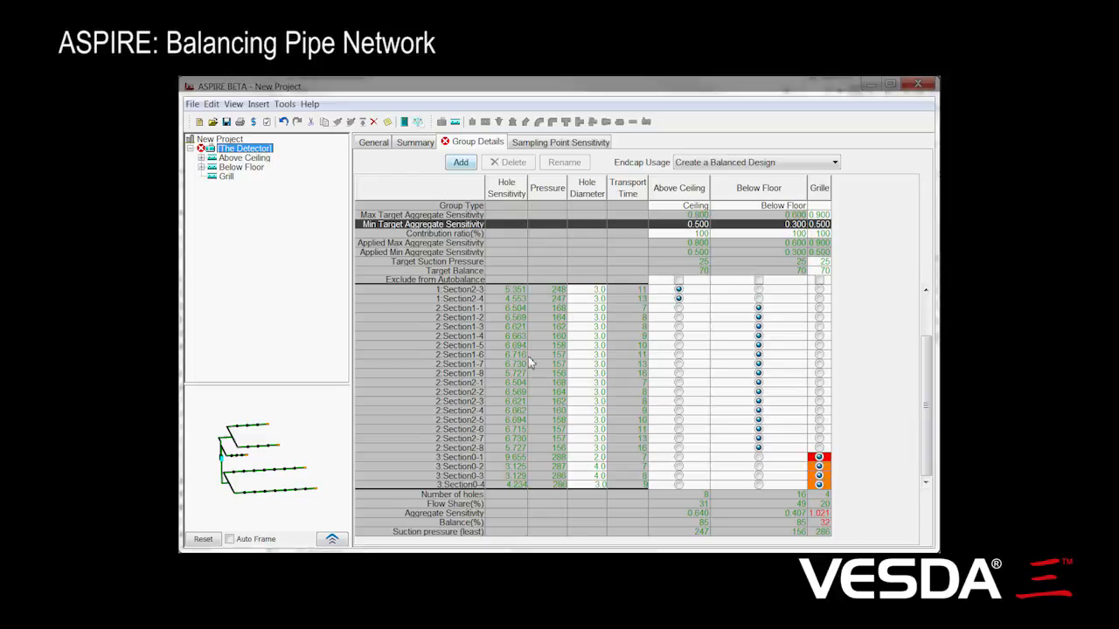
mouse_move(556, 437)
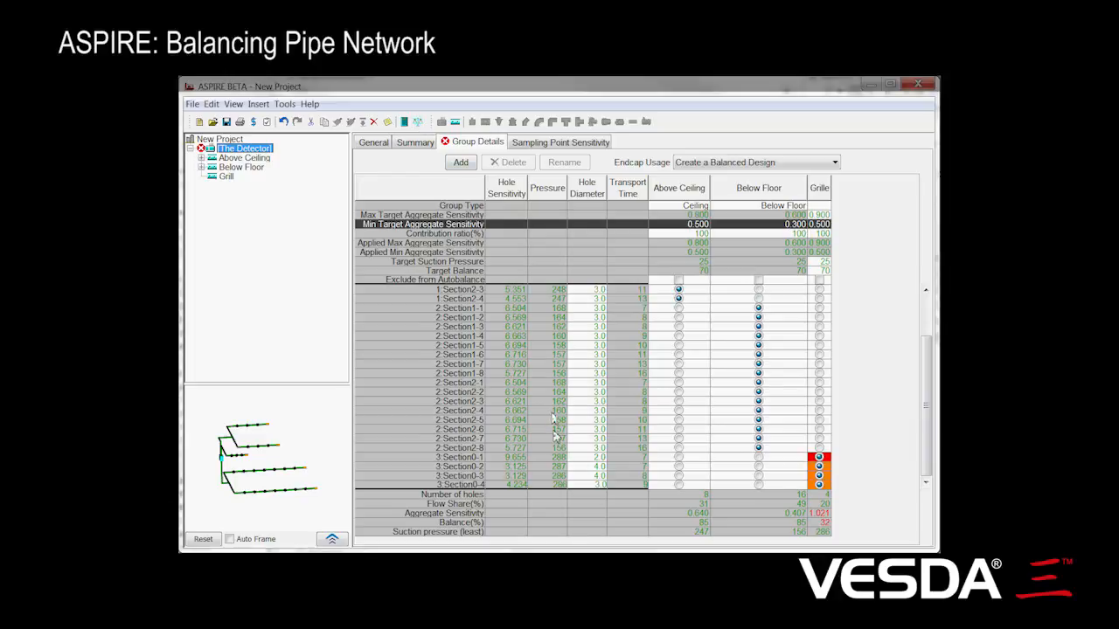
mouse_move(620, 408)
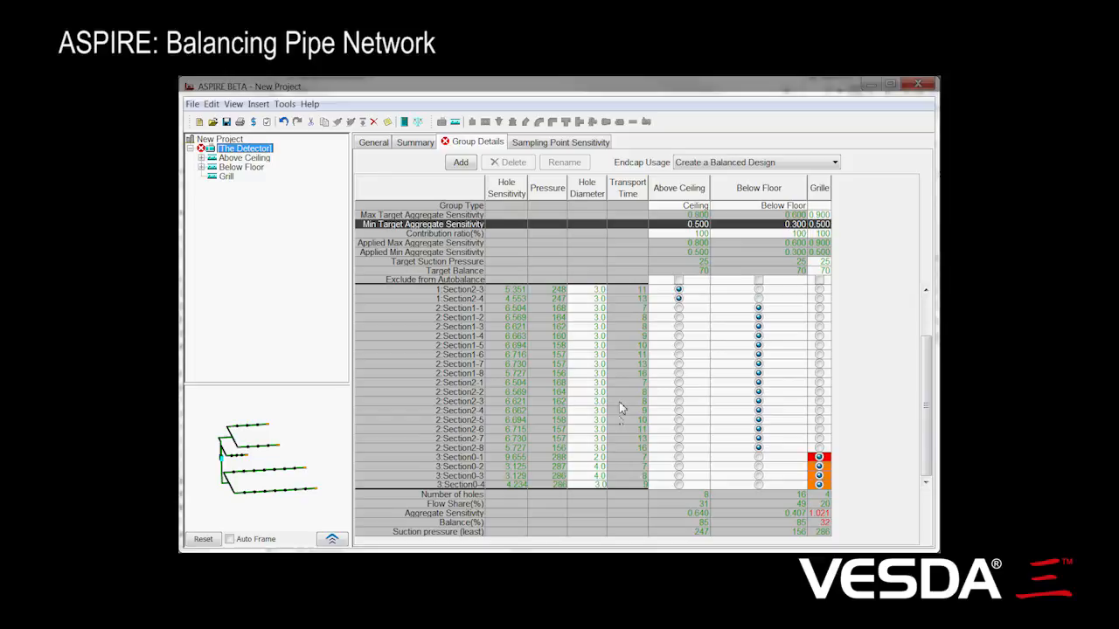
mouse_move(587, 336)
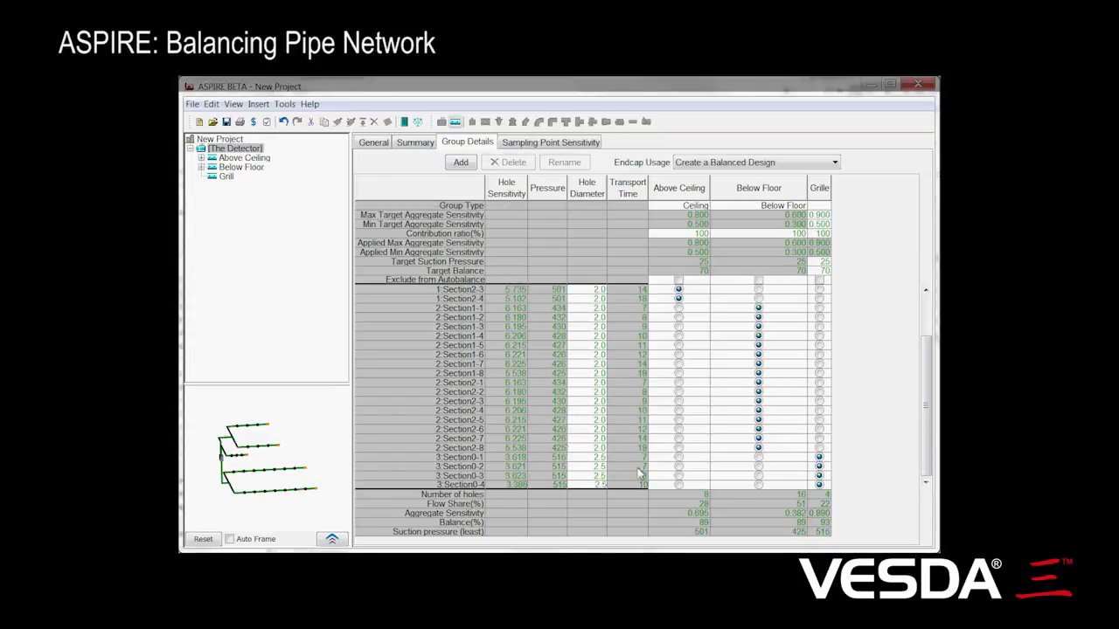
mouse_move(613, 275)
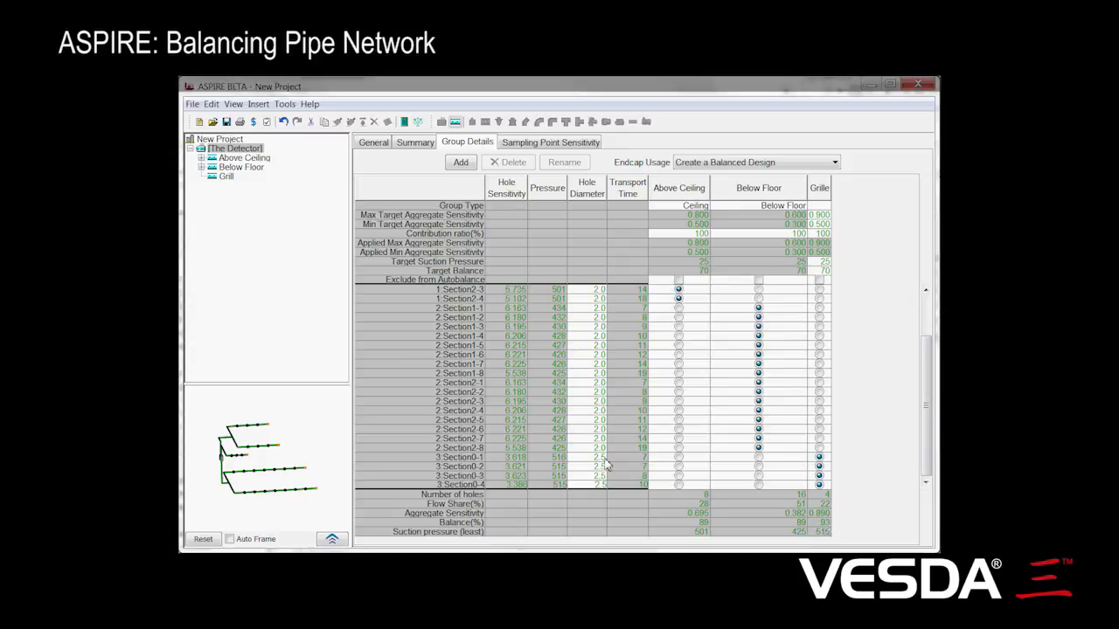
mouse_move(826, 528)
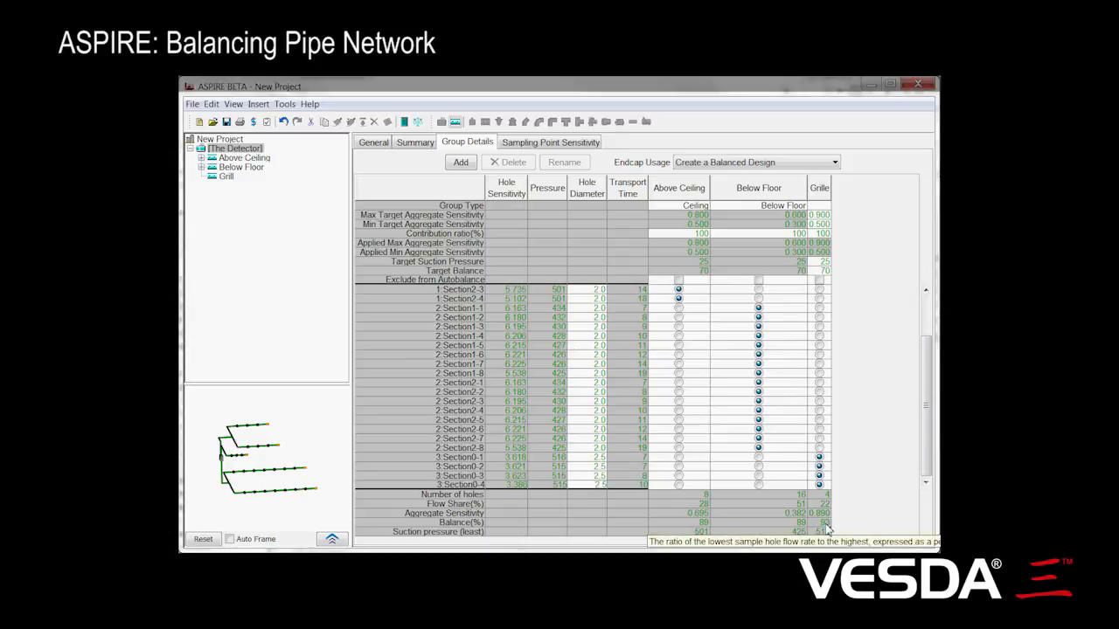
mouse_move(597, 459)
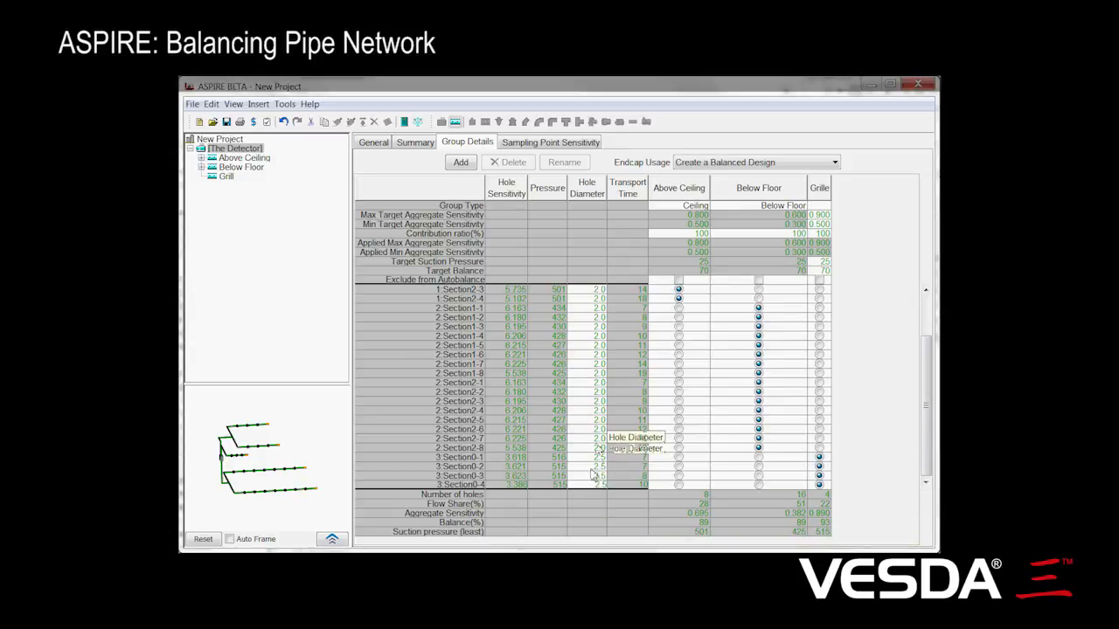
mouse_move(808, 503)
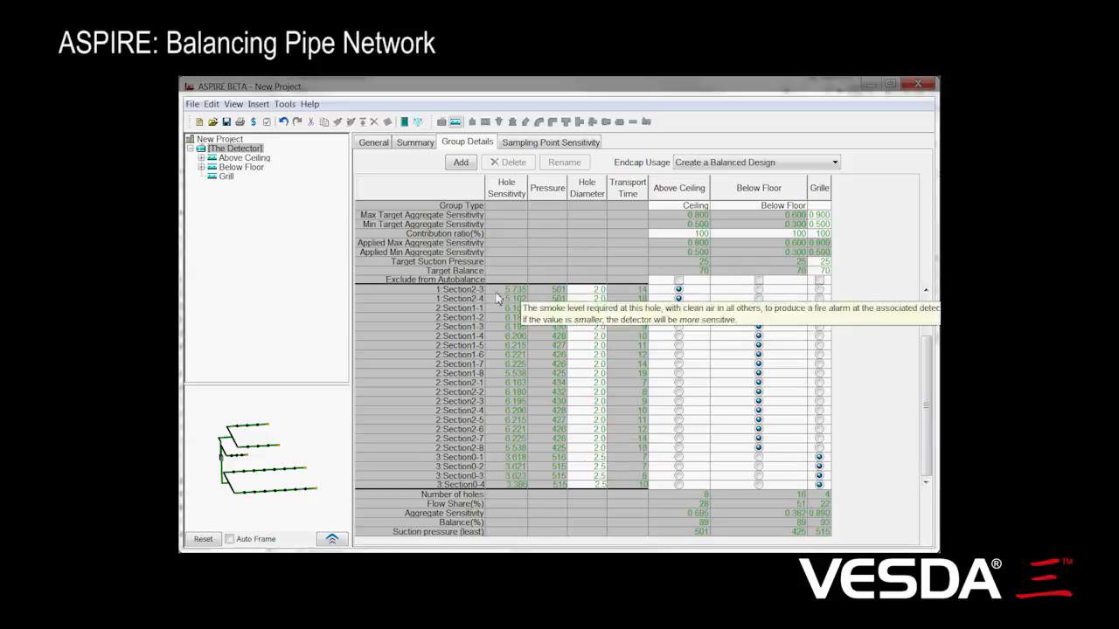
mouse_move(776, 531)
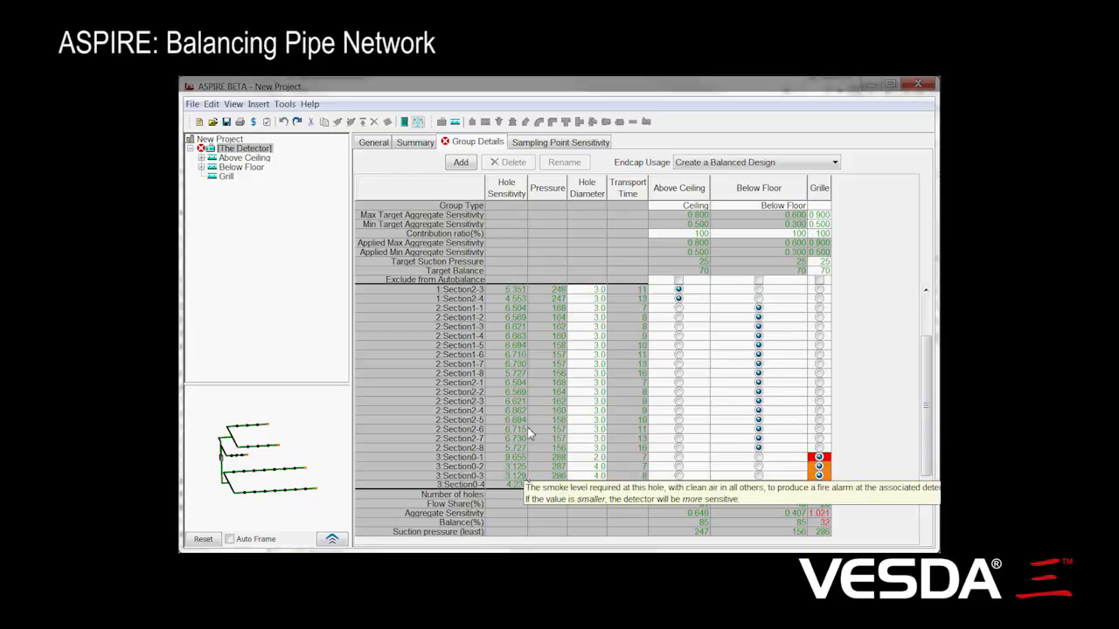
mouse_move(529, 439)
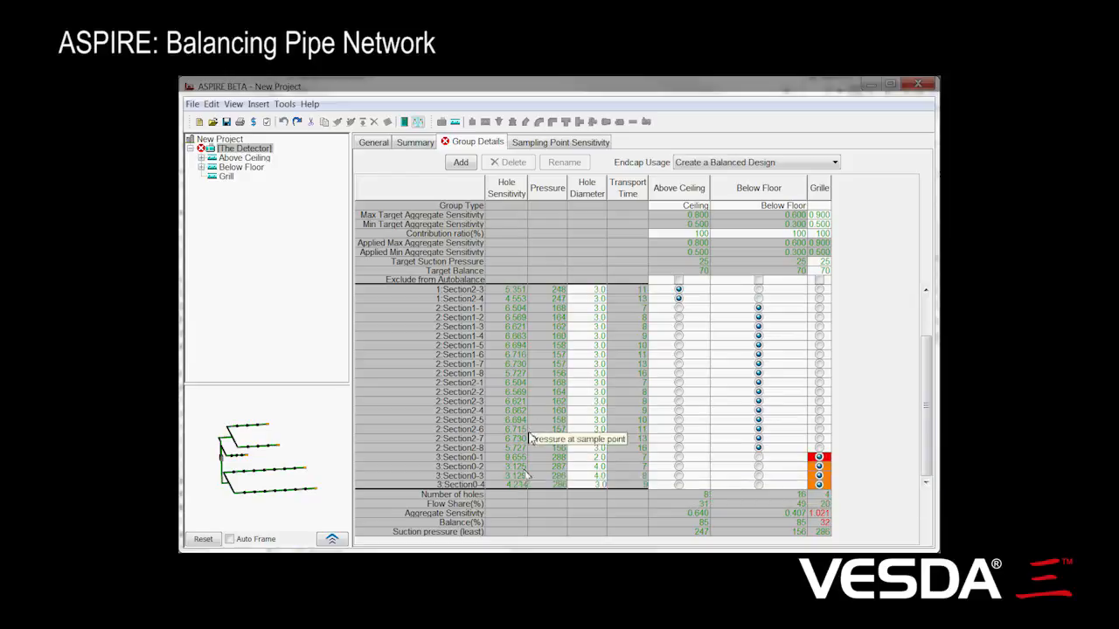